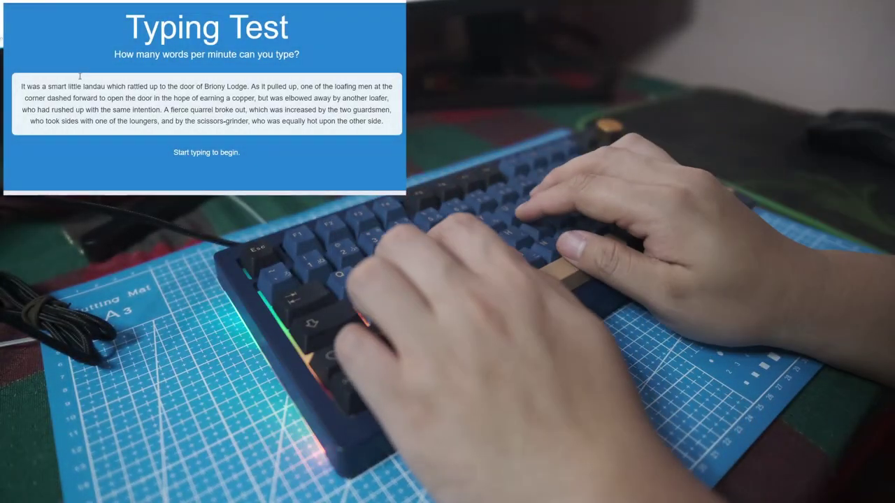
text(It was a smar)
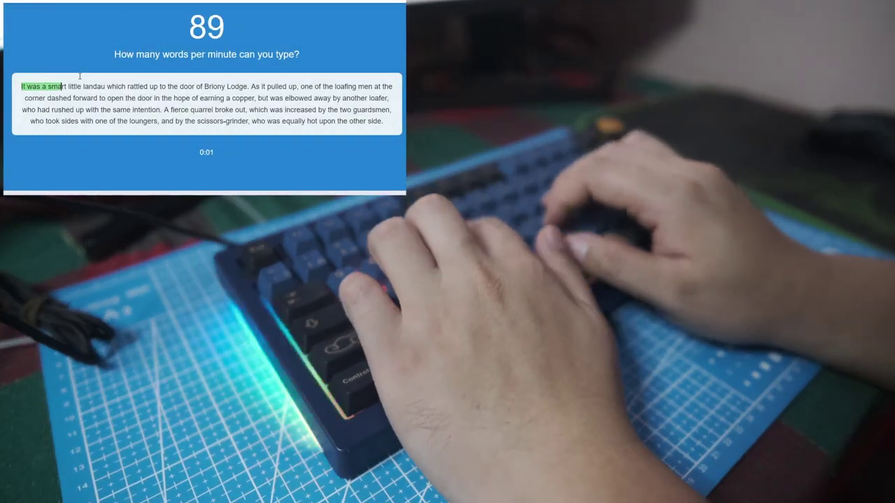